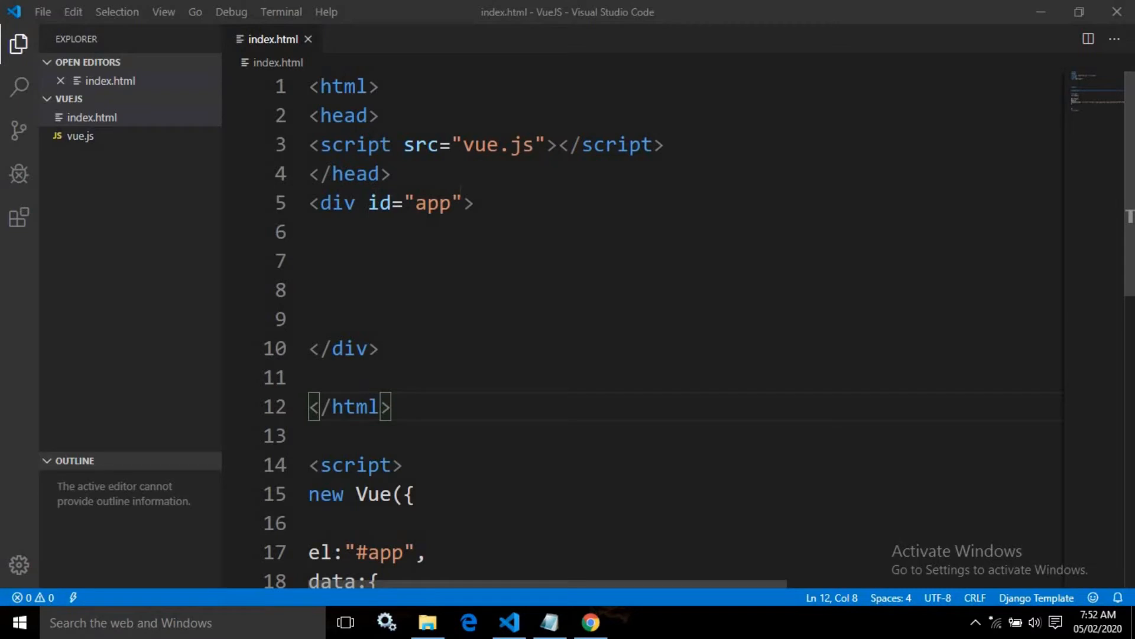
Insert {{ channelLink }} on line 7 inside the app div, using the name copied from the data block.
scroll(down, 3)
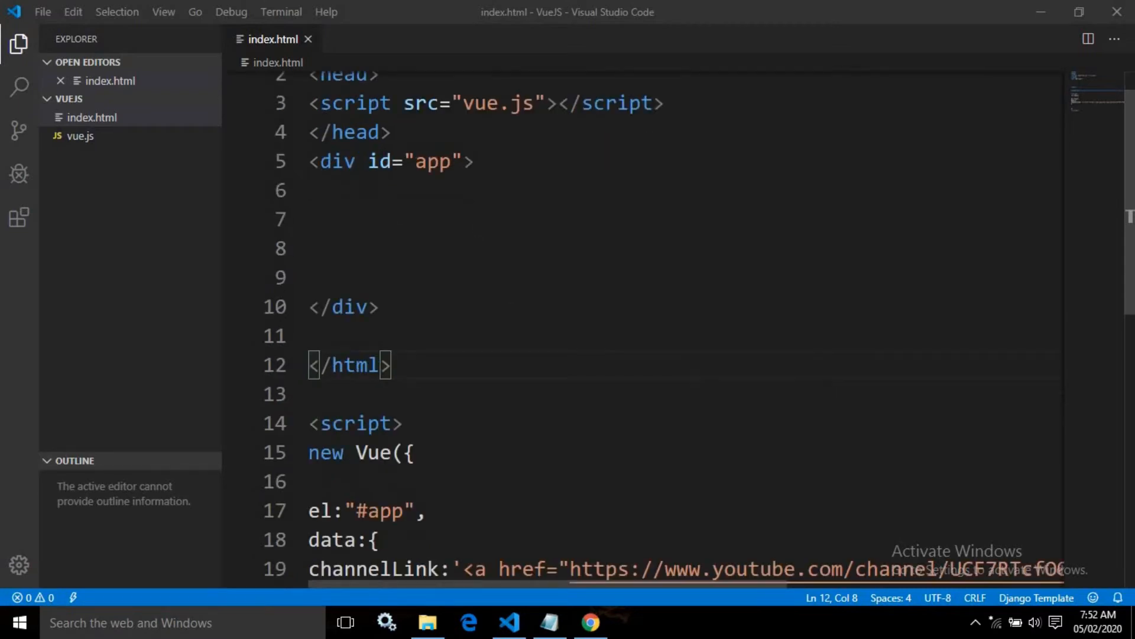
scroll(down, 3)
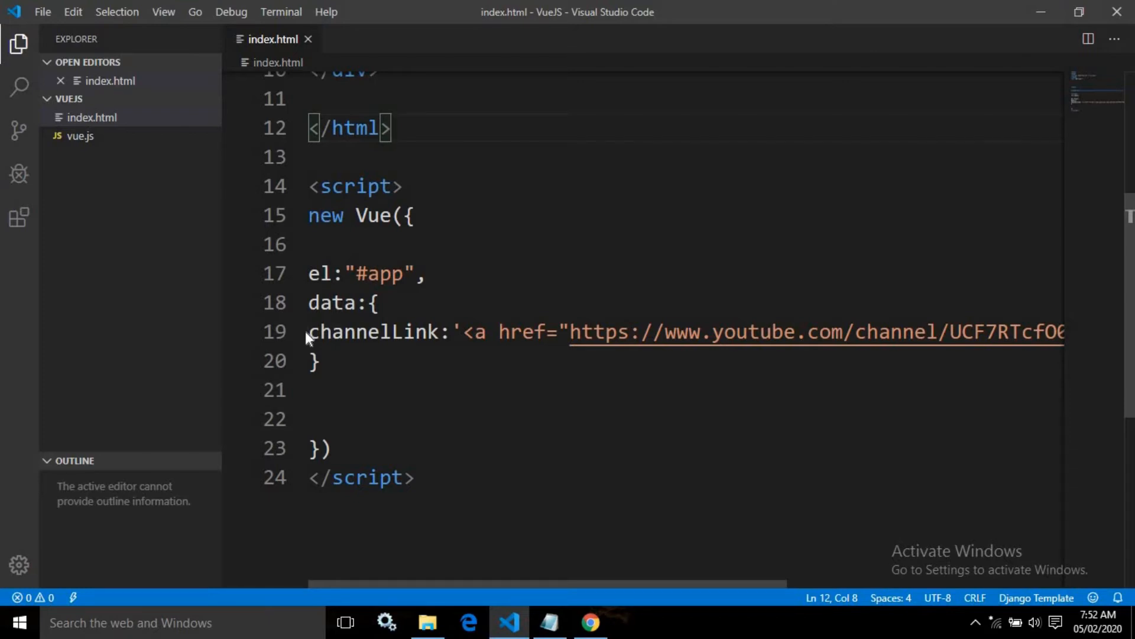
mouse_move(306, 336)
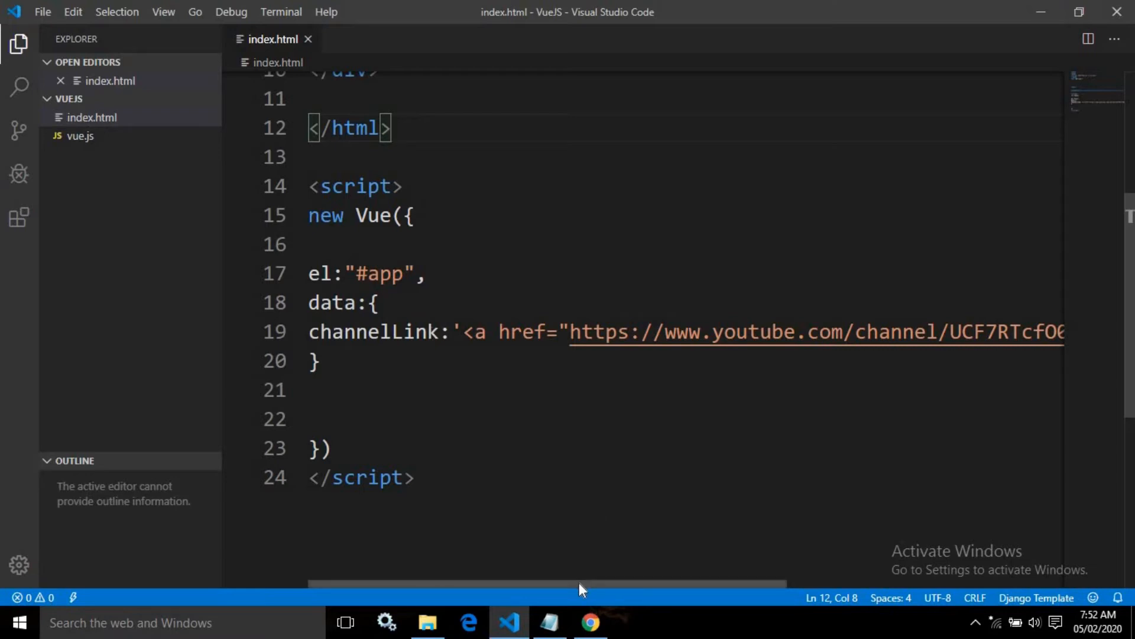
scroll(right, 3)
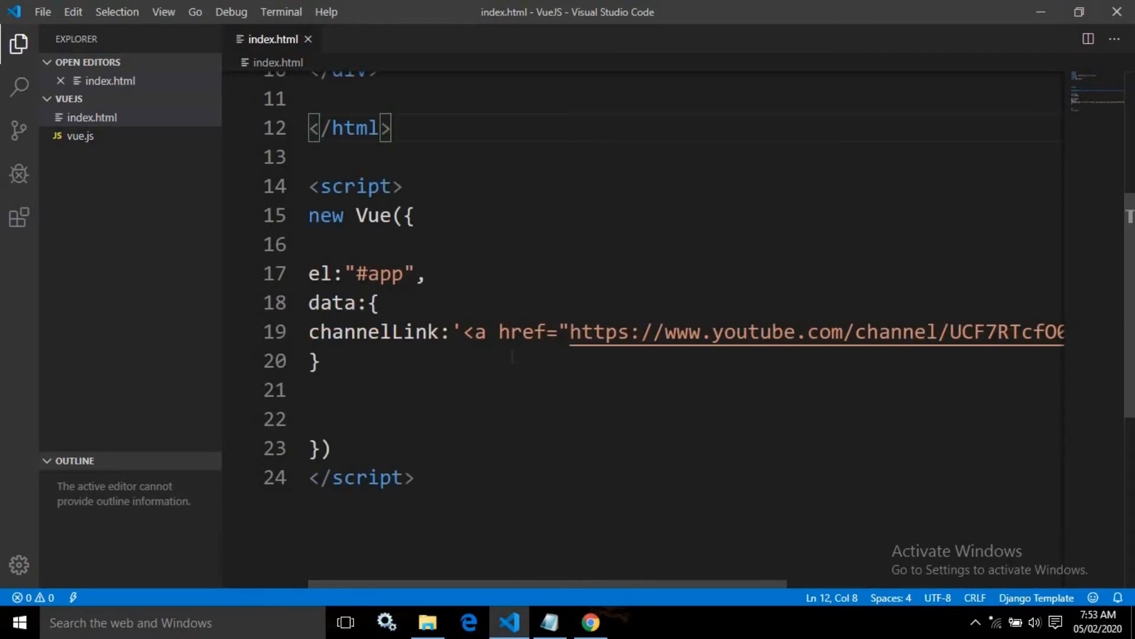
scroll(up, 3)
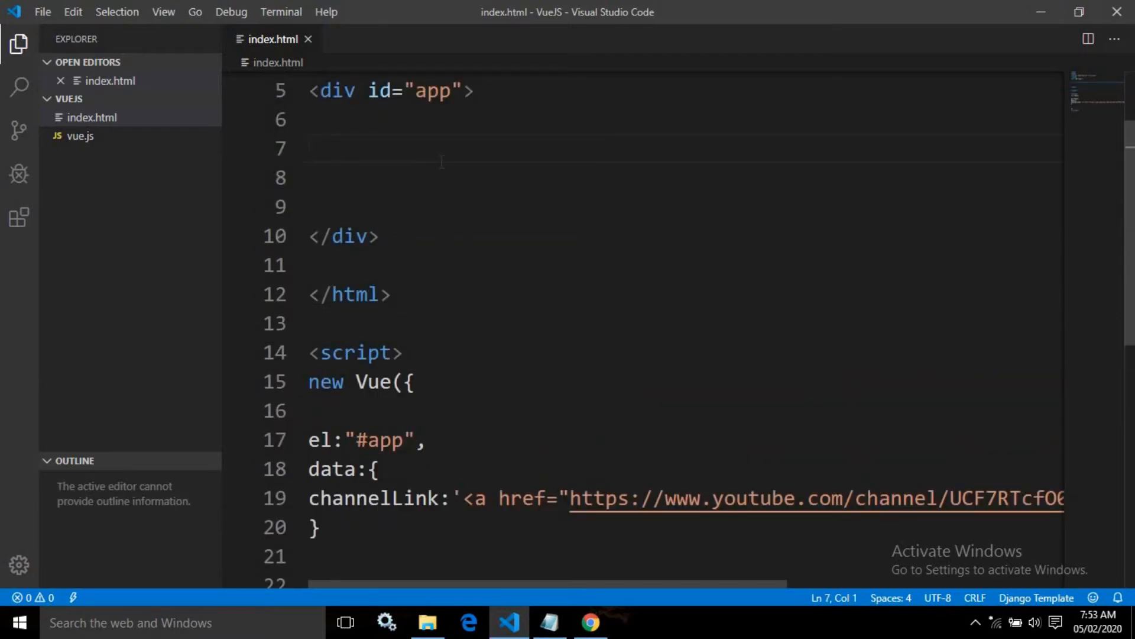
text({{ }})
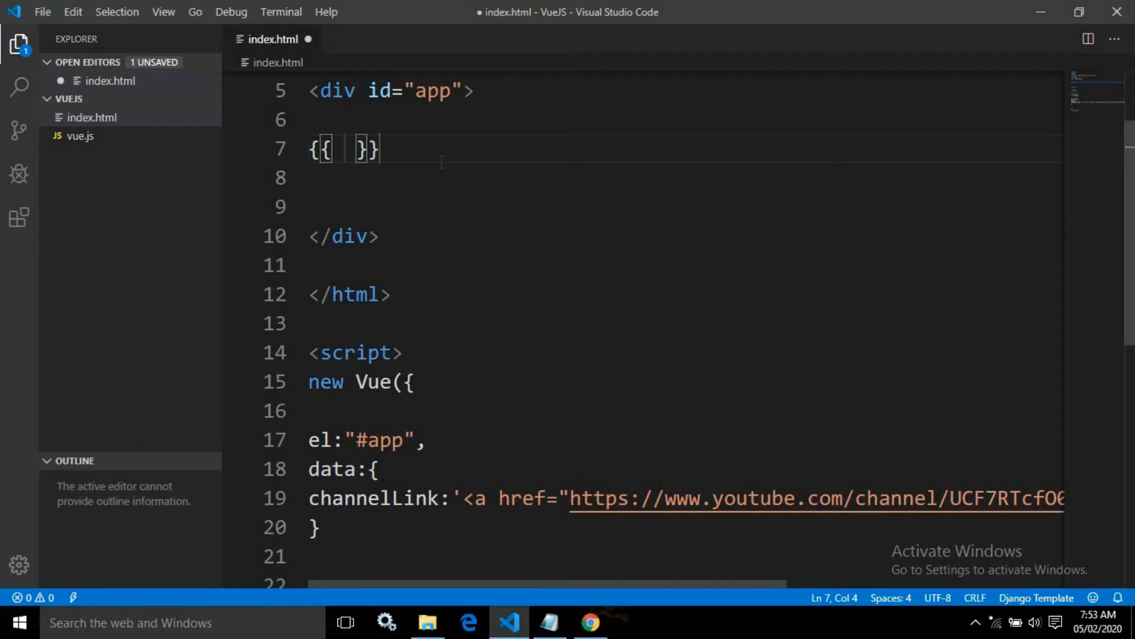
text(ch)
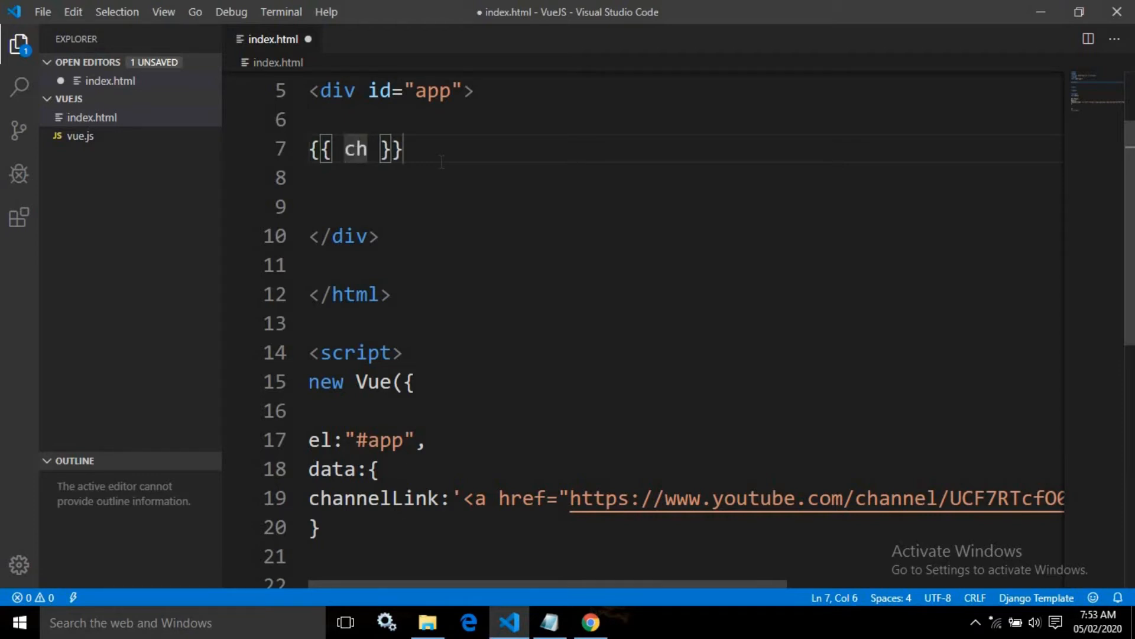
double_click(373, 497)
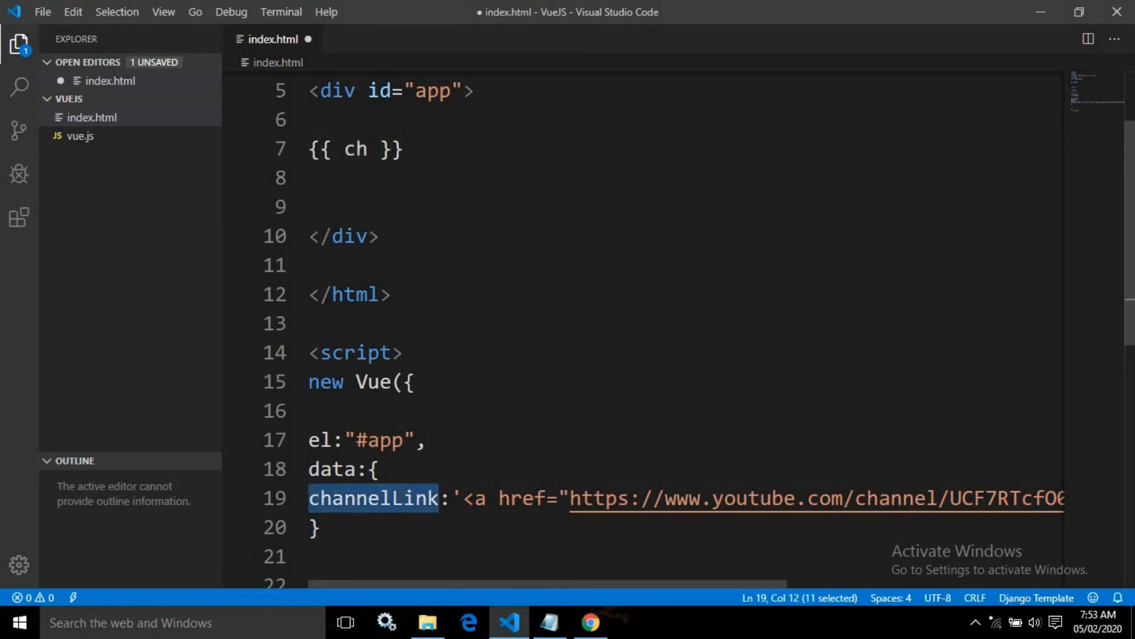
double_click(355, 149)
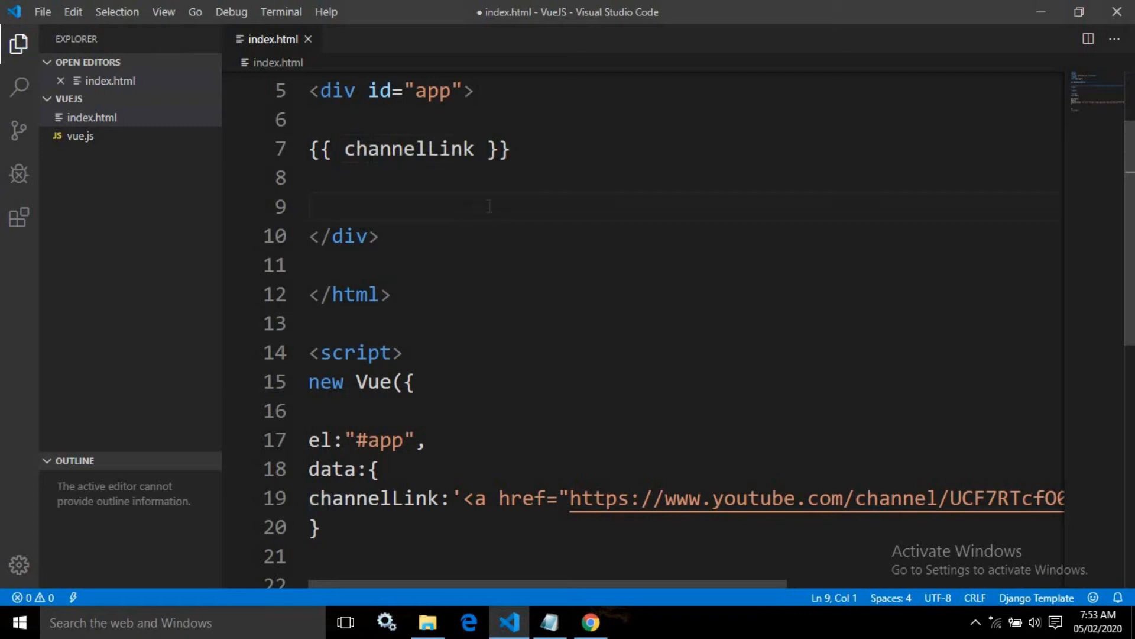
click(590, 622)
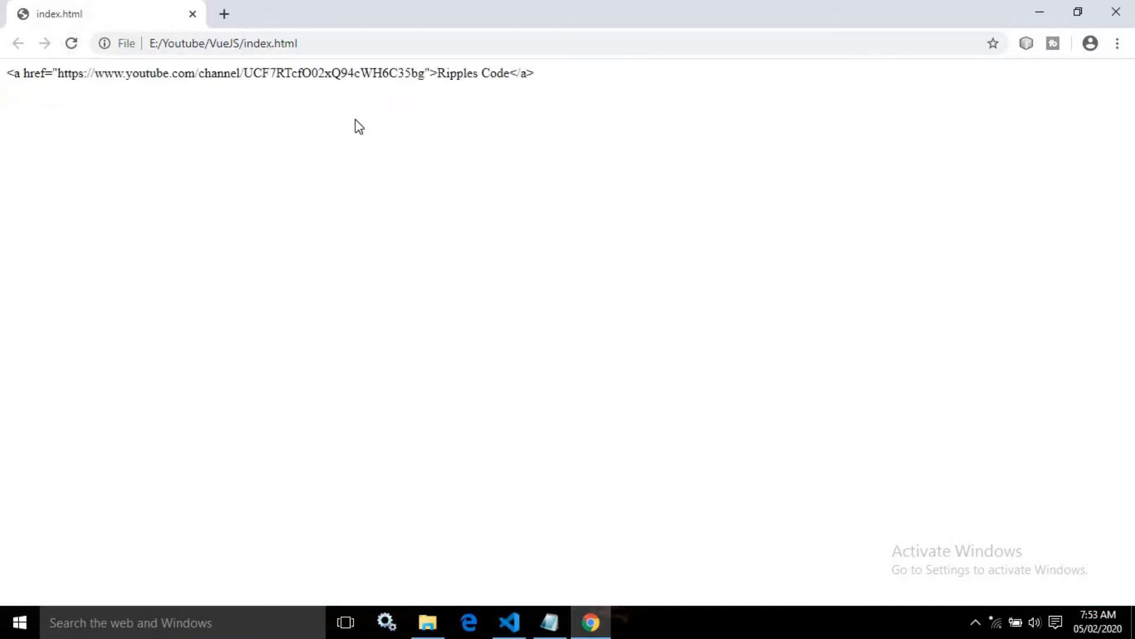
mouse_move(574, 81)
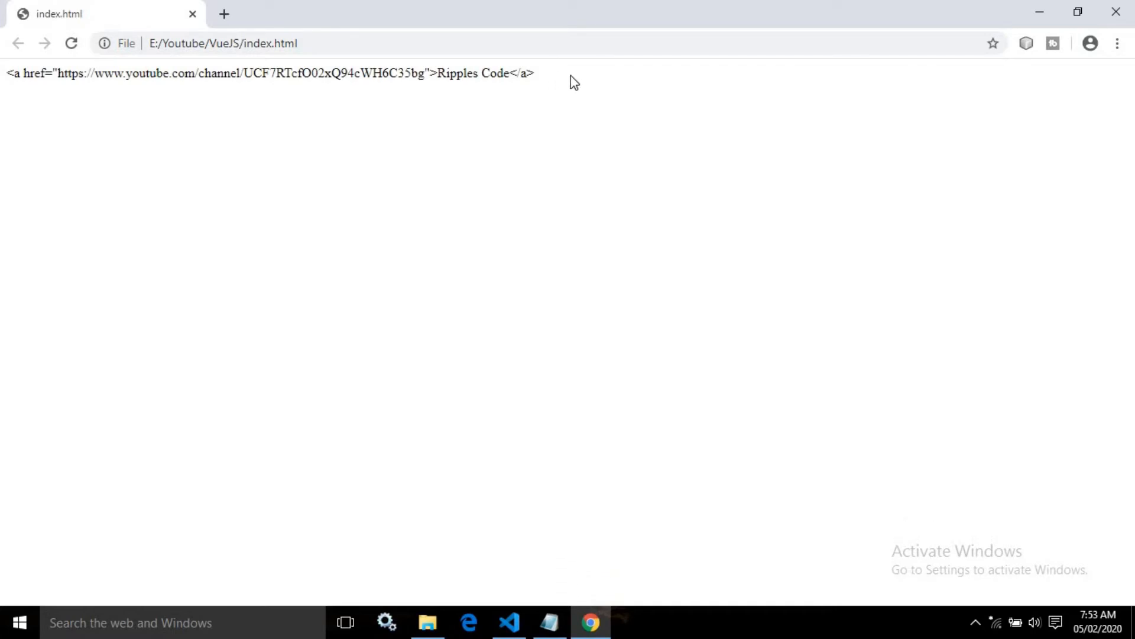
mouse_move(562, 76)
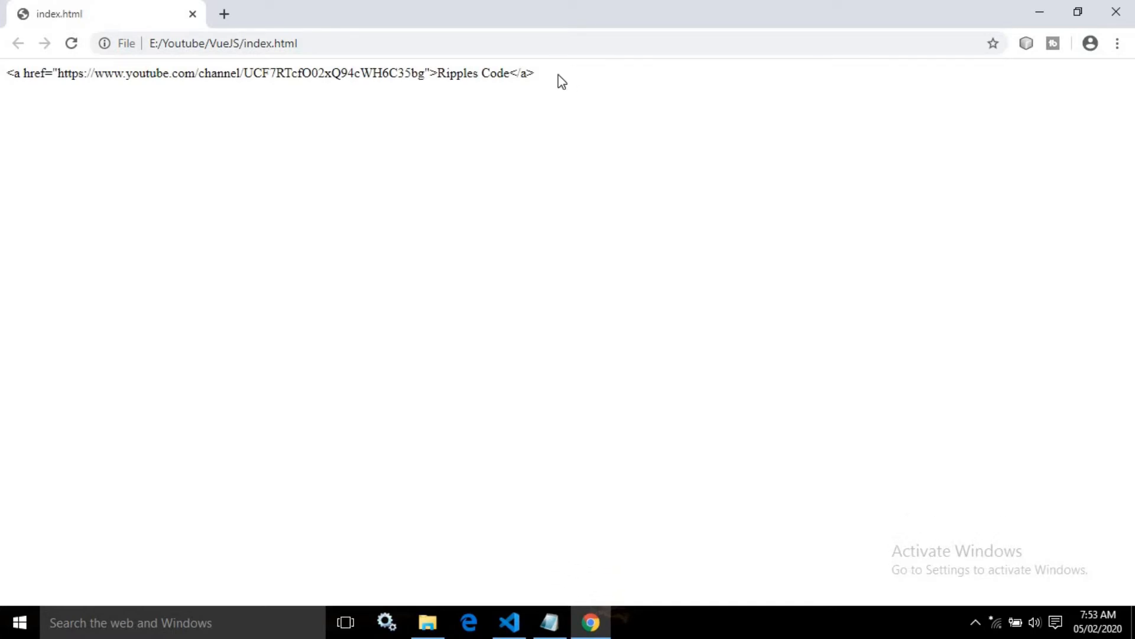
mouse_move(537, 91)
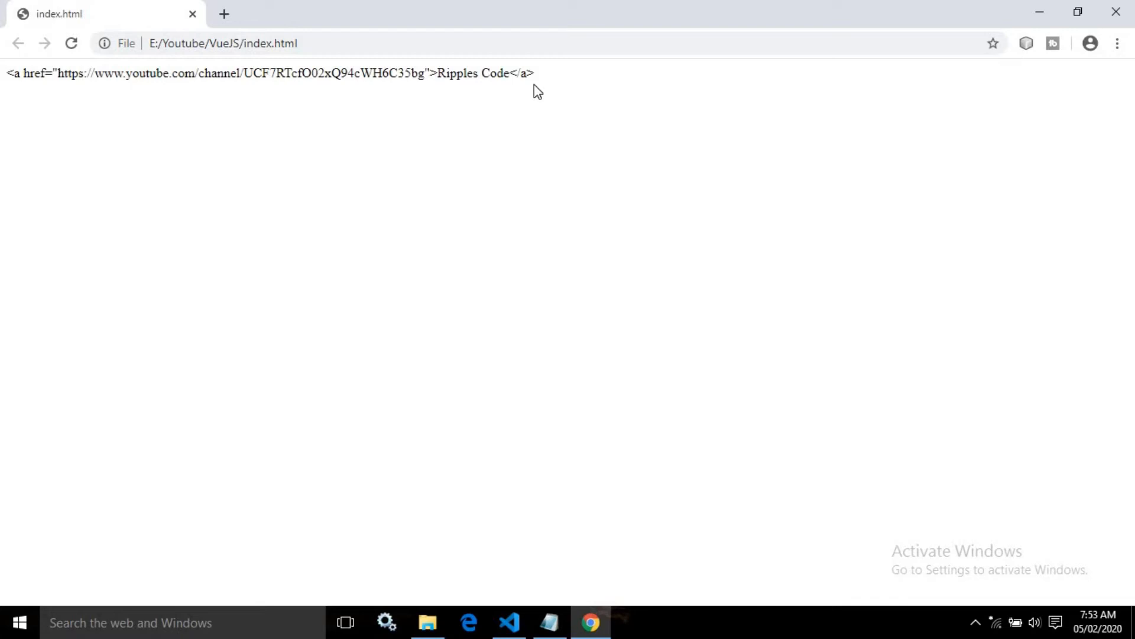
mouse_move(561, 170)
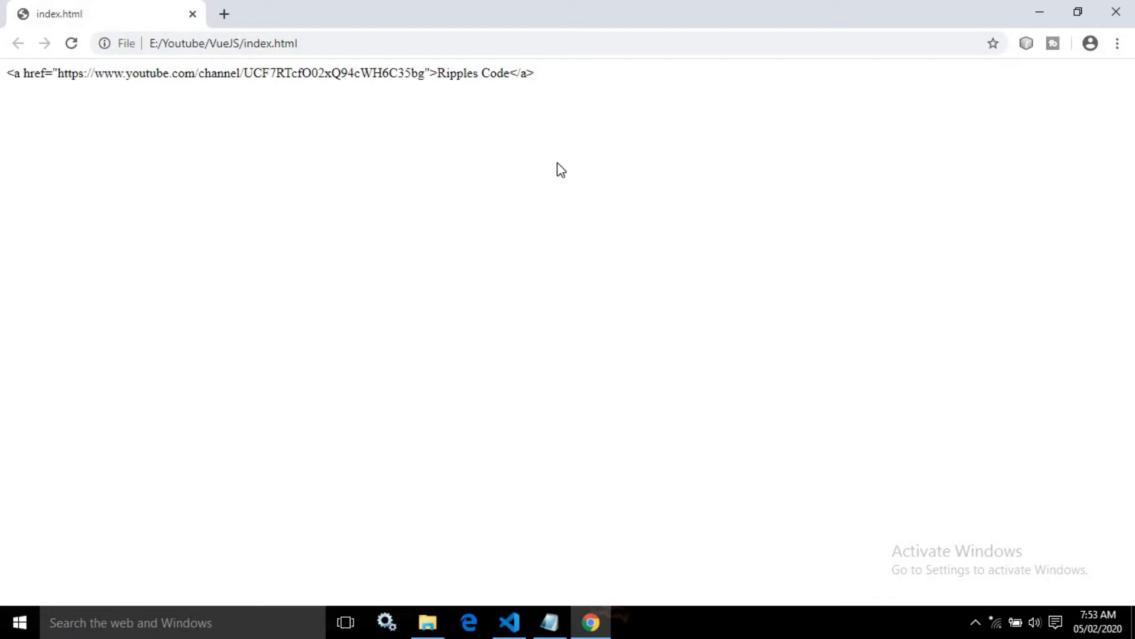
mouse_move(483, 278)
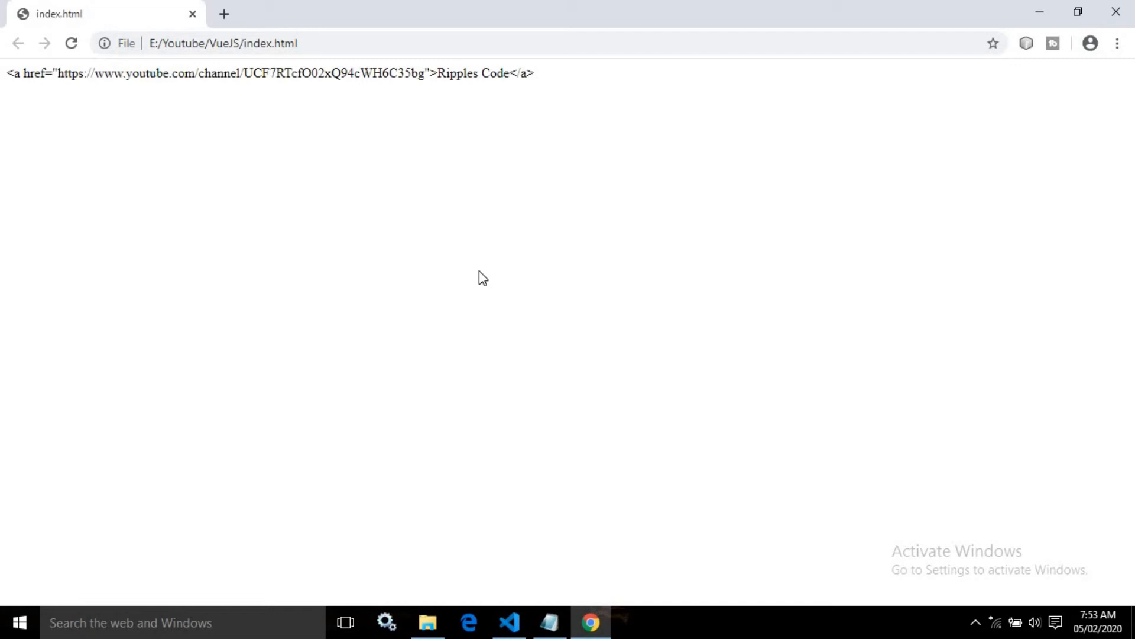
mouse_move(544, 496)
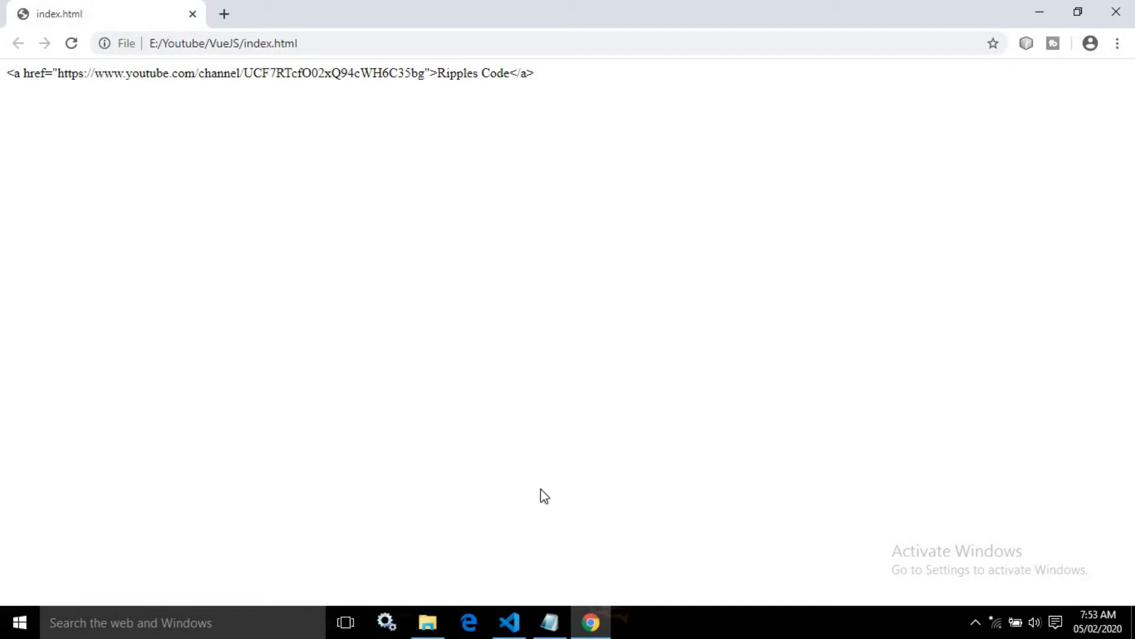
After seeing Chrome render the anchor as literal text, return to the code editor.
click(510, 623)
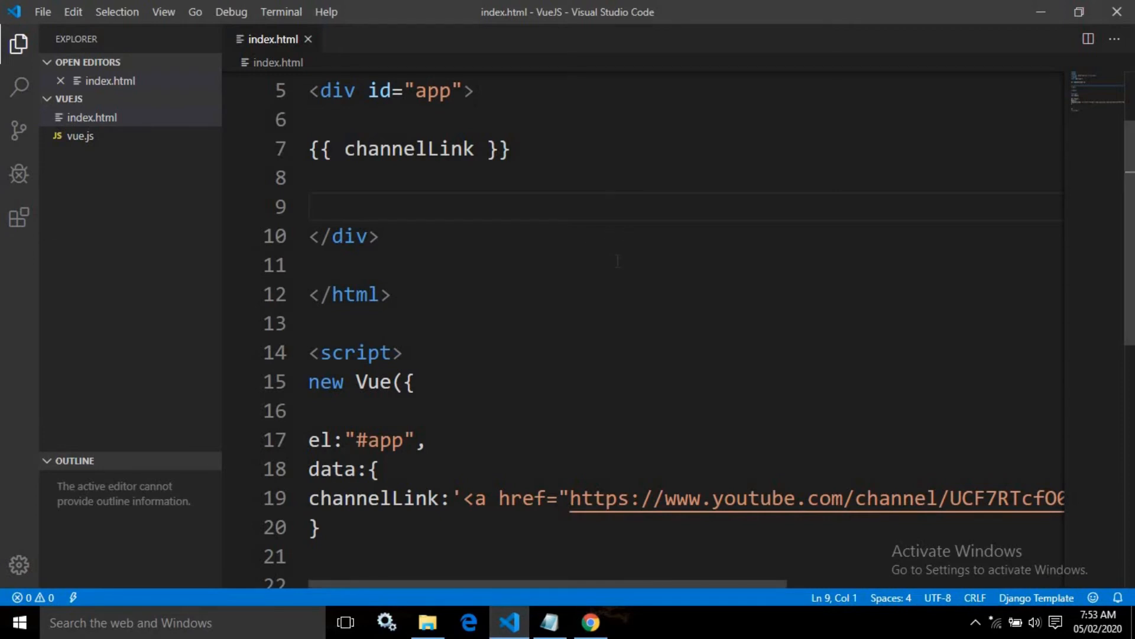
Add an <h1></h1> tag on line 7 and delete the old {{ channelLink }} interpolation.
click(333, 178)
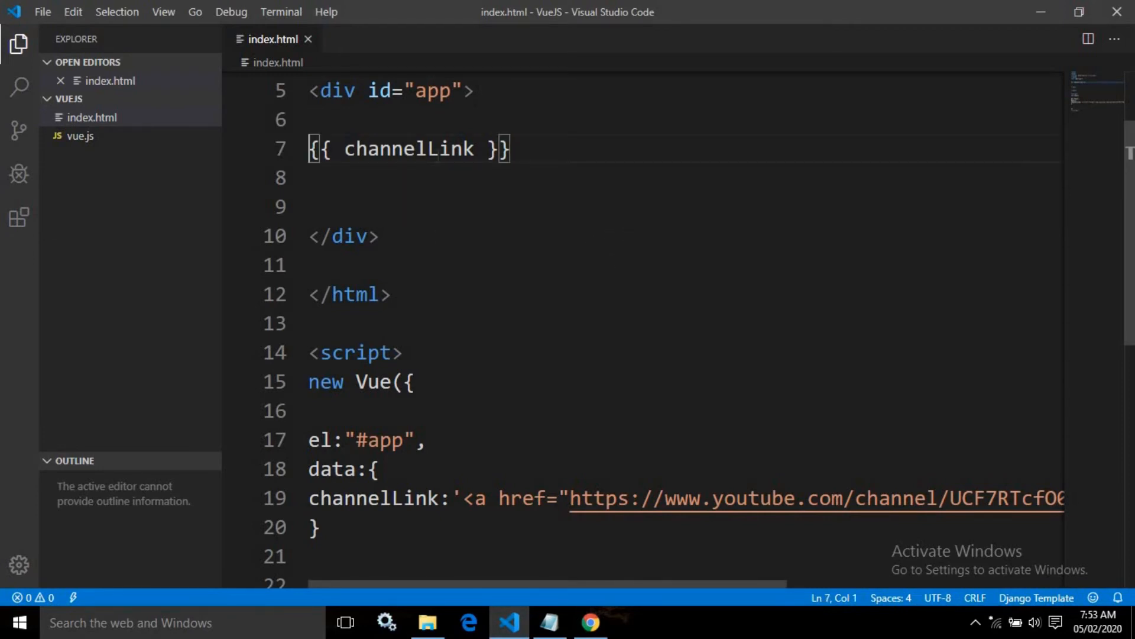
text(<h)
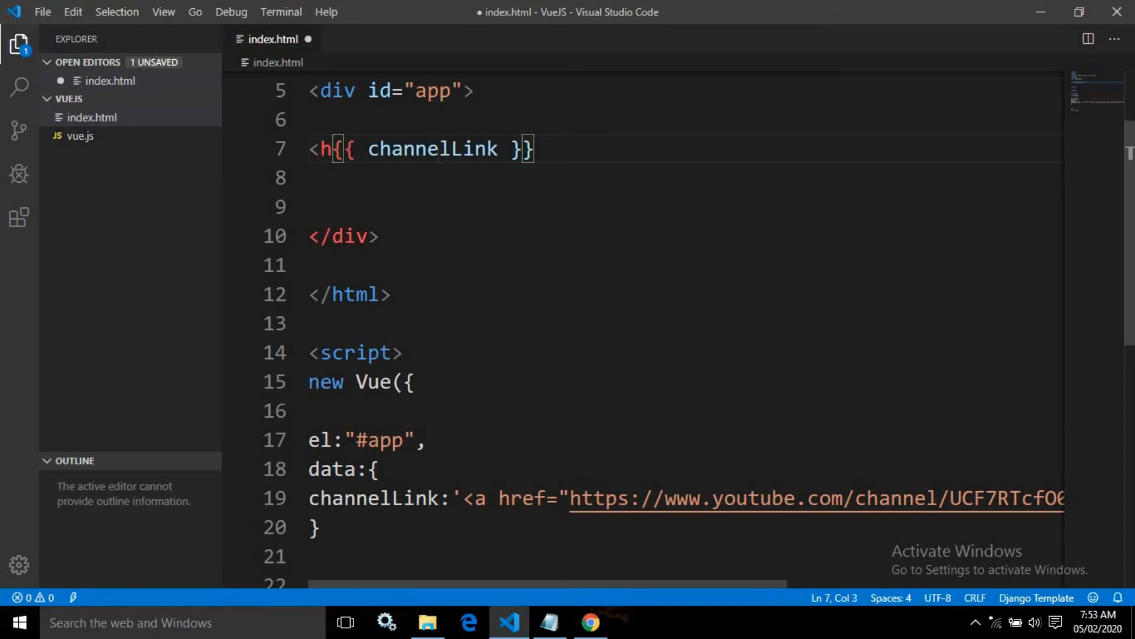
text(1>)
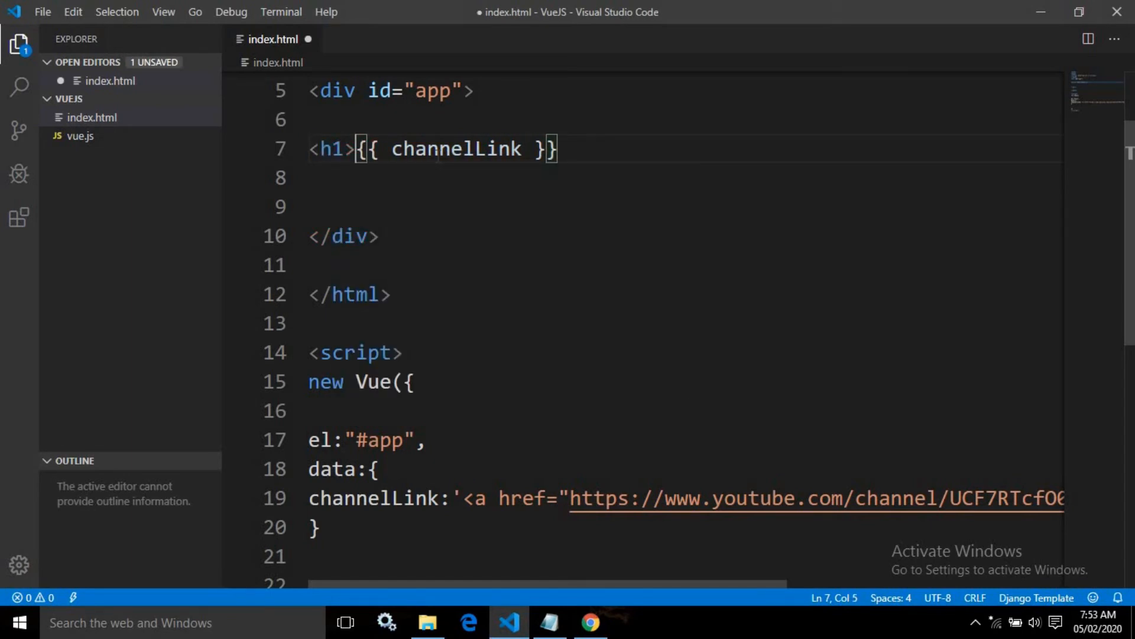
text(</)
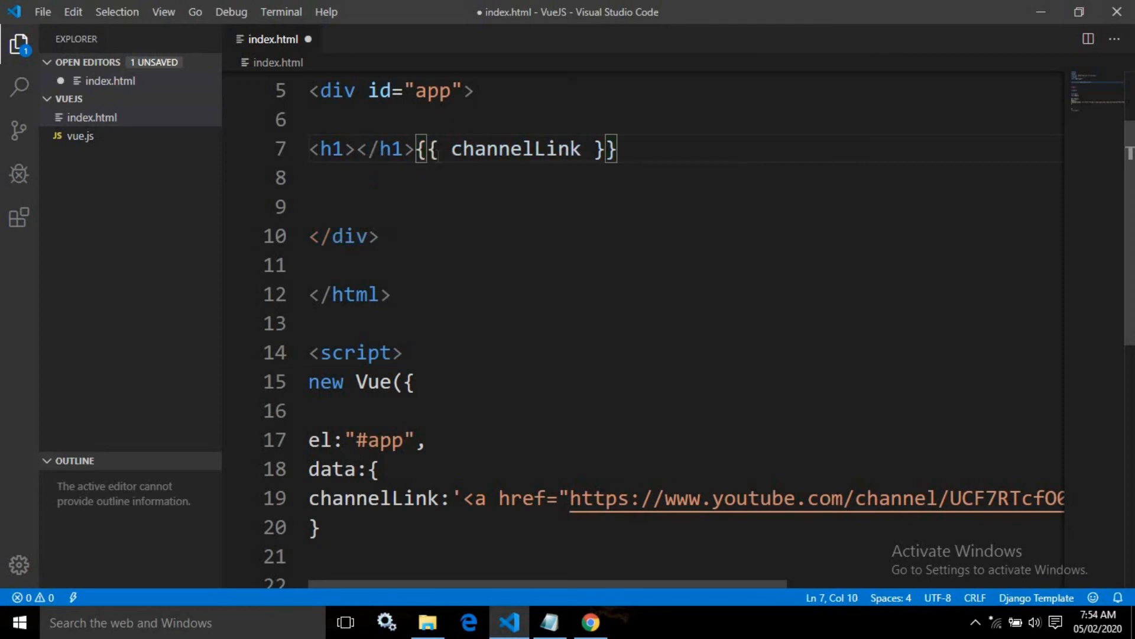
drag(416, 149, 452, 149)
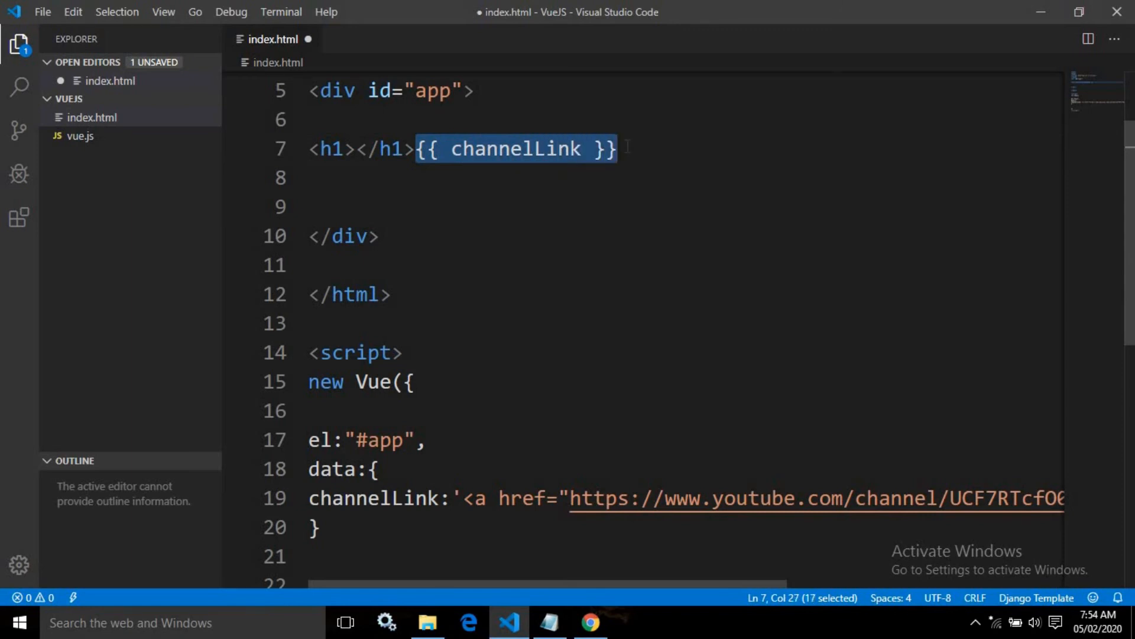
key(Delete)
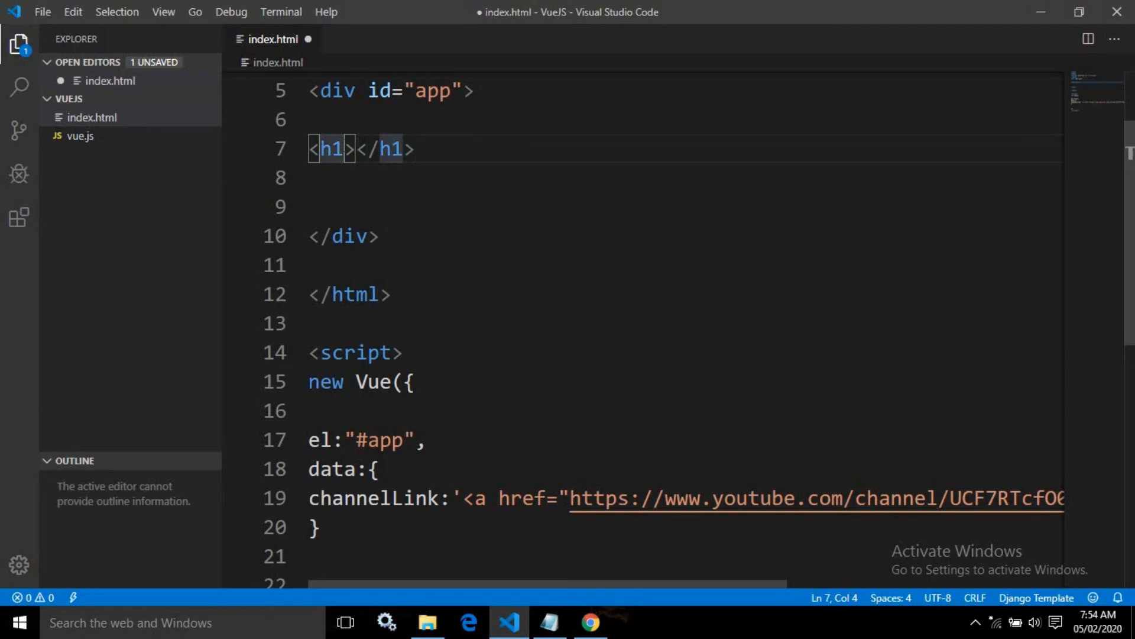
Give the h1 a v-html="channelLink" attribute and view the result in Chrome.
text(v-)
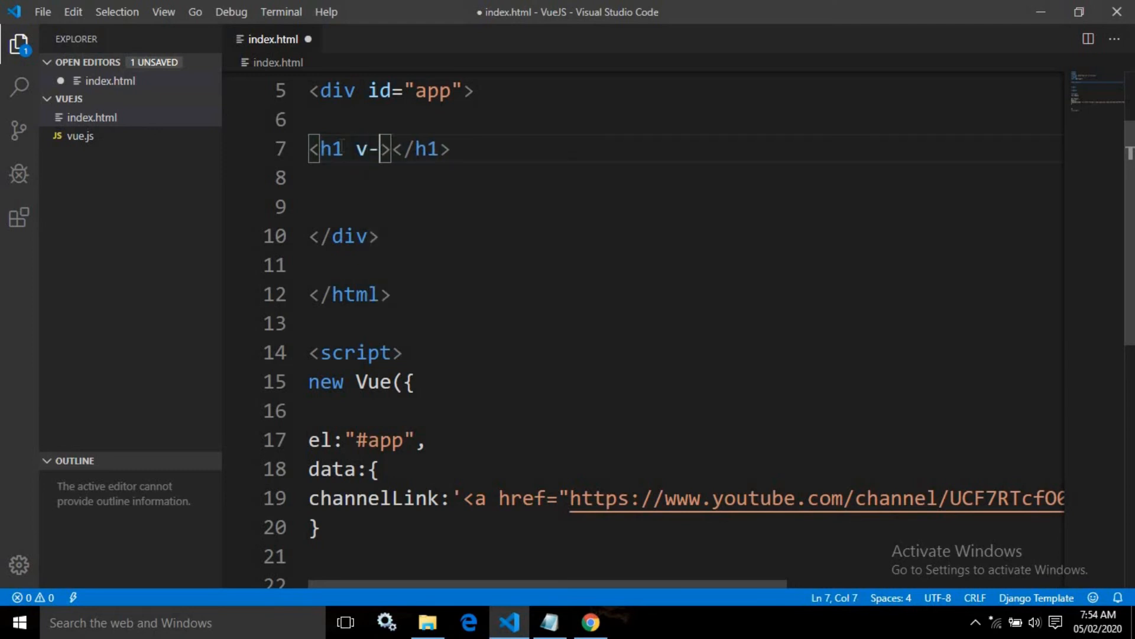
text(html=")
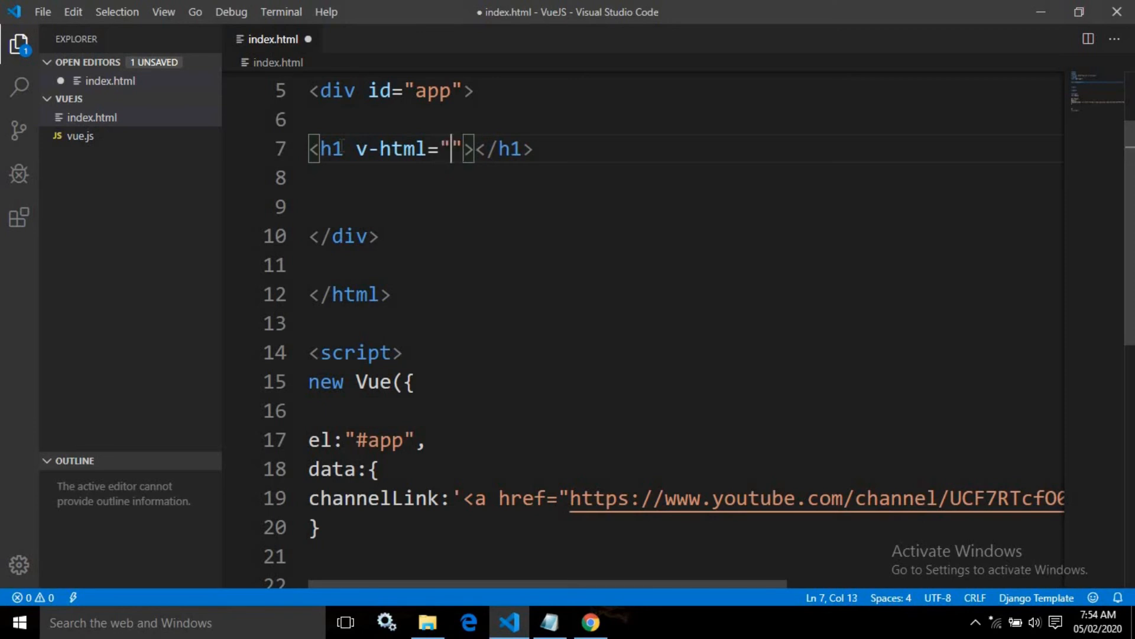
double_click(373, 498)
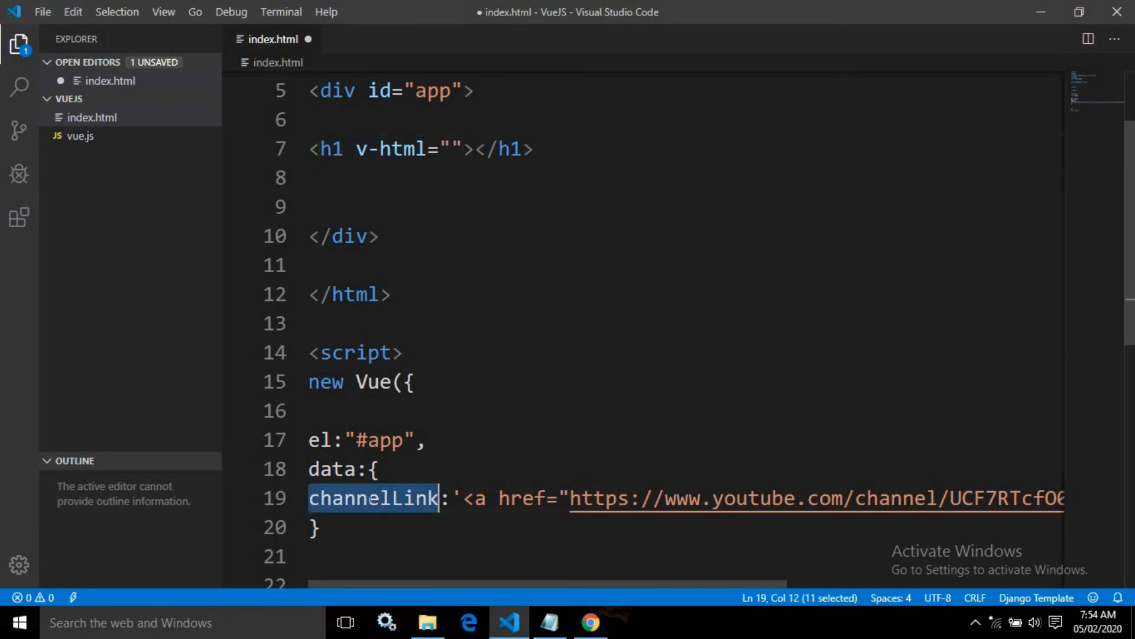
click(449, 149)
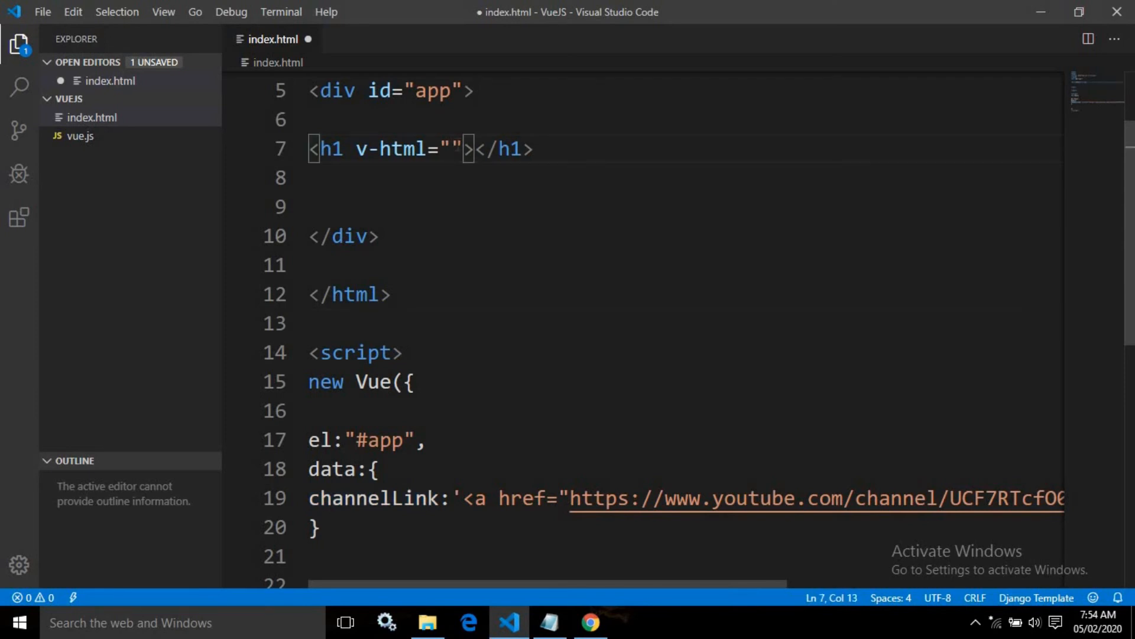
text(channelLink)
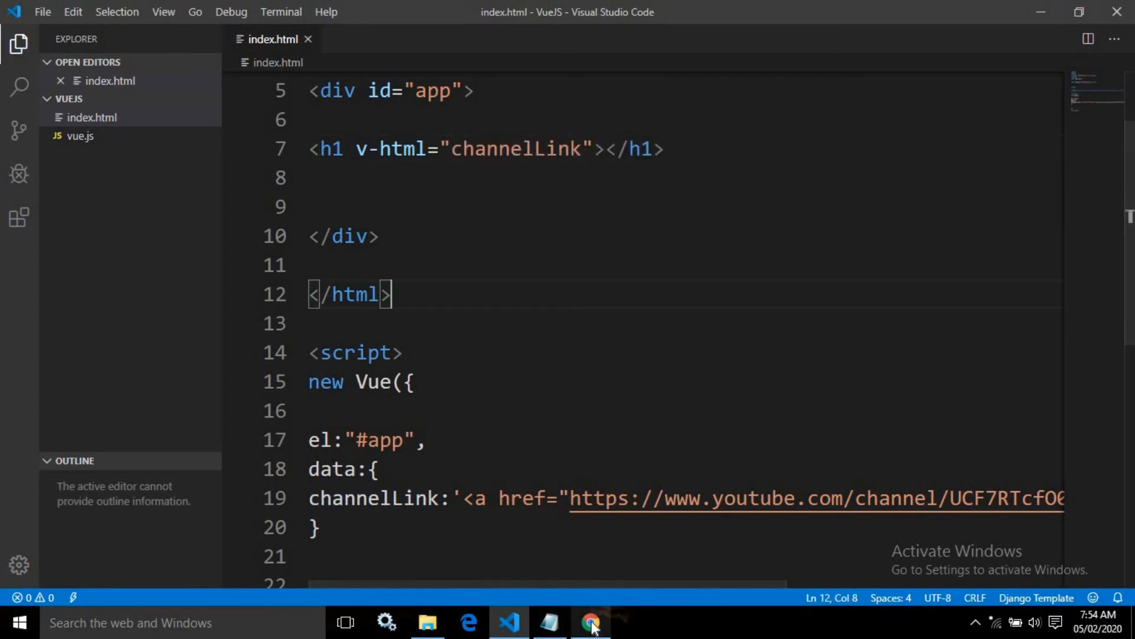
click(591, 622)
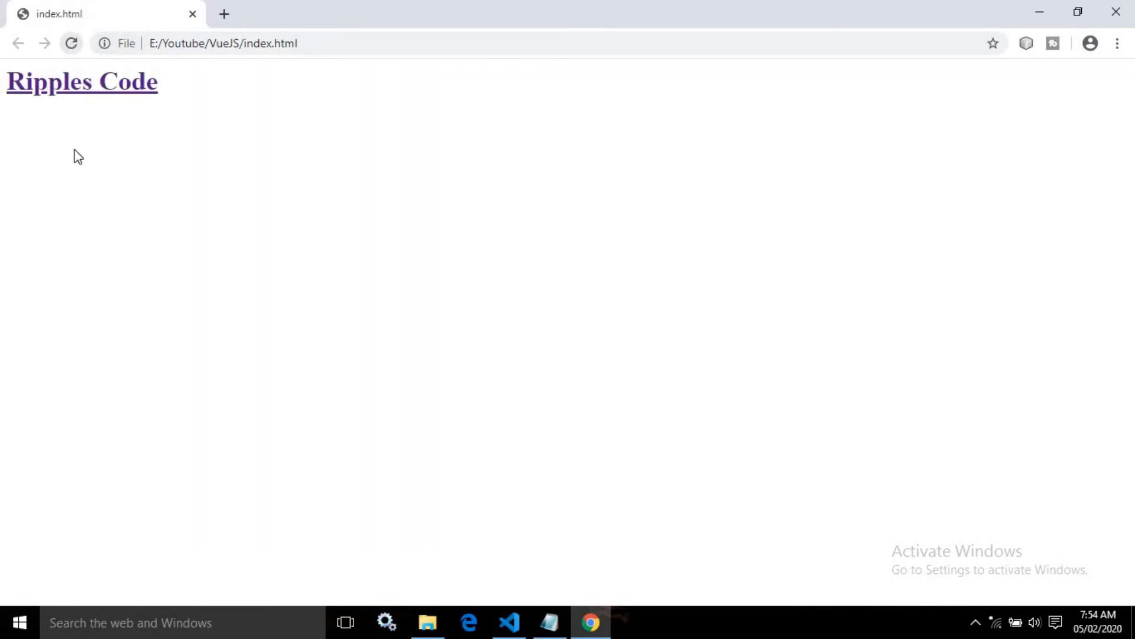
mouse_move(78, 137)
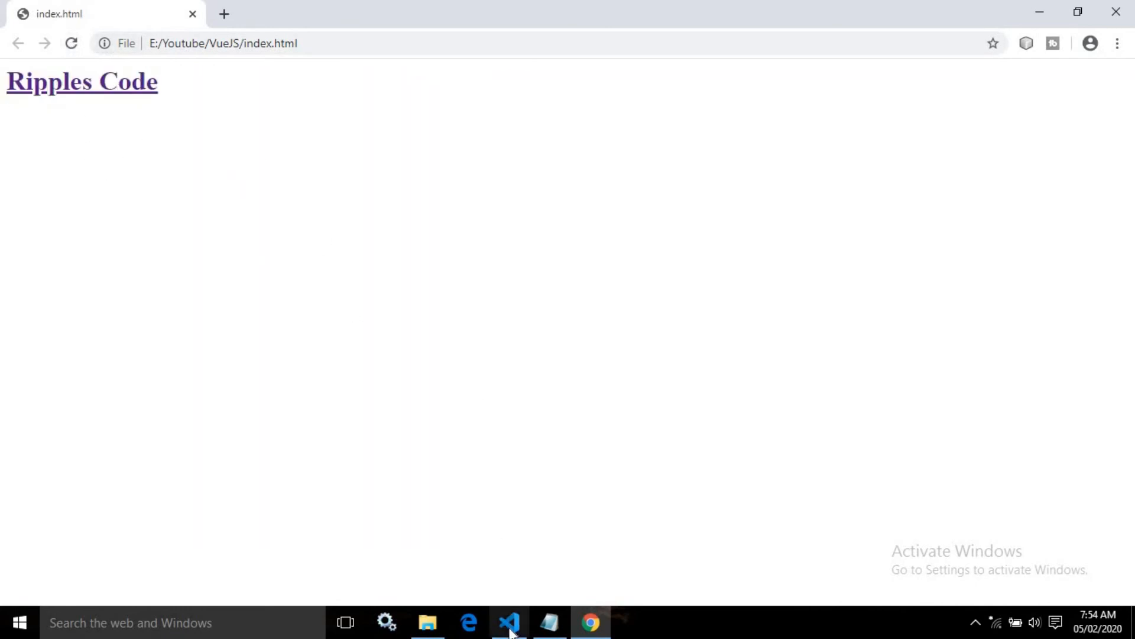
After Chrome shows the clickable Ripples Code link, return to the code editor.
click(508, 622)
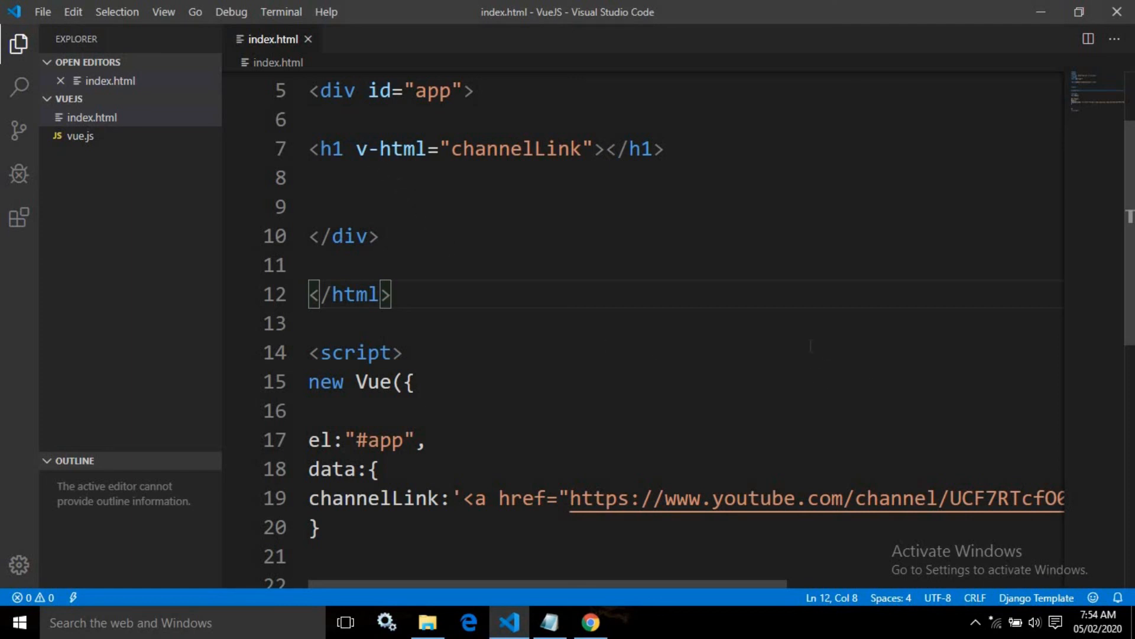
scroll(up, 3)
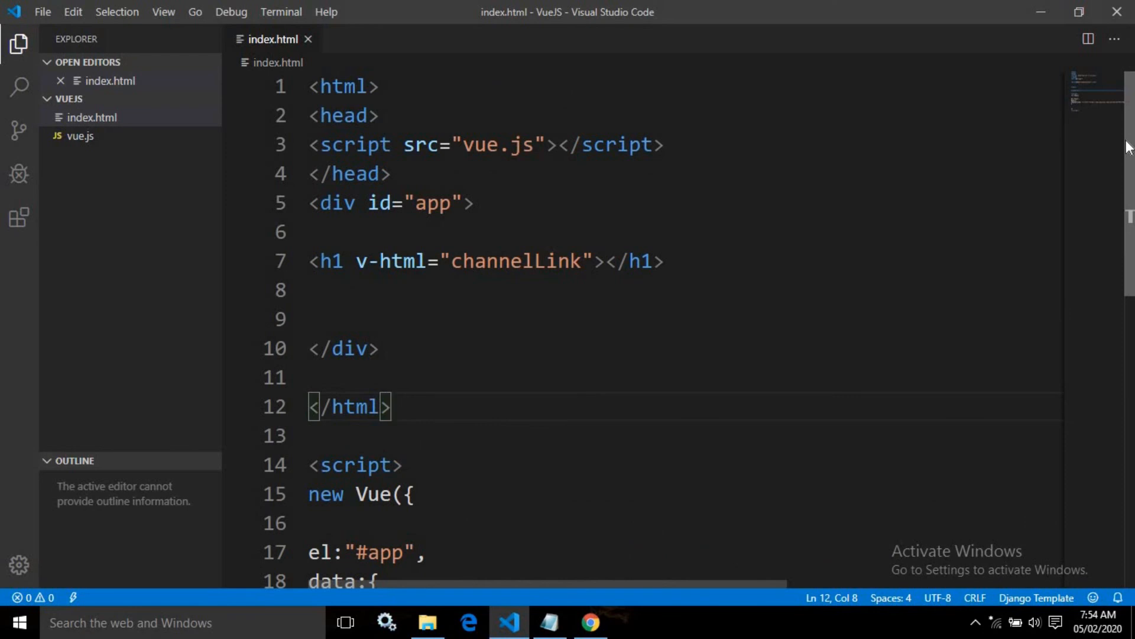
mouse_move(1121, 254)
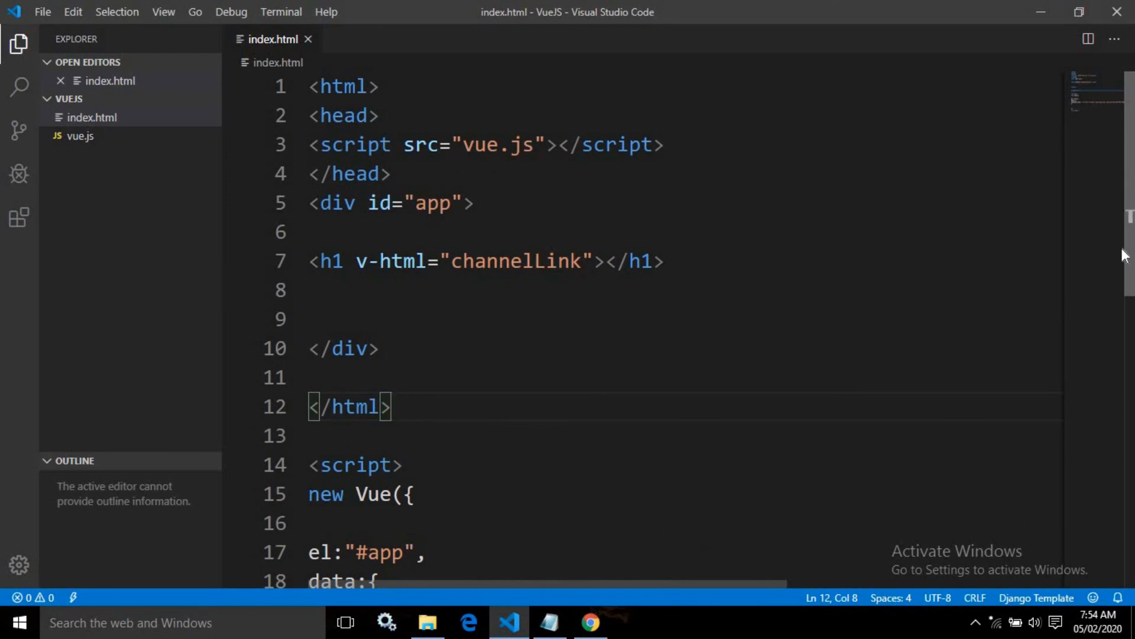
scroll(down, 3)
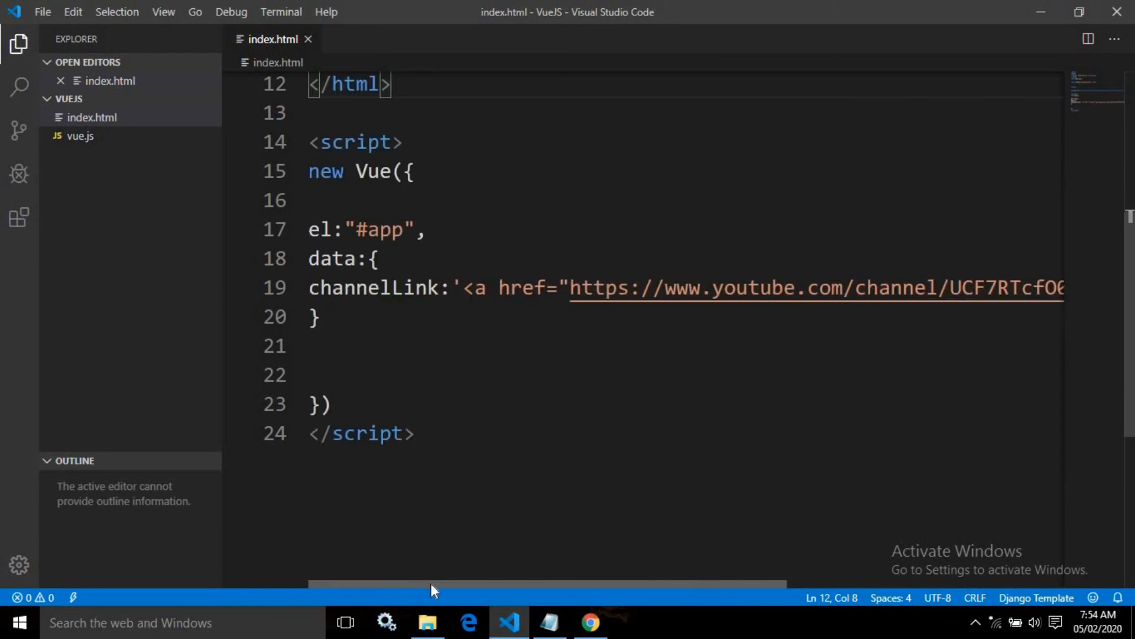
scroll(up, 3)
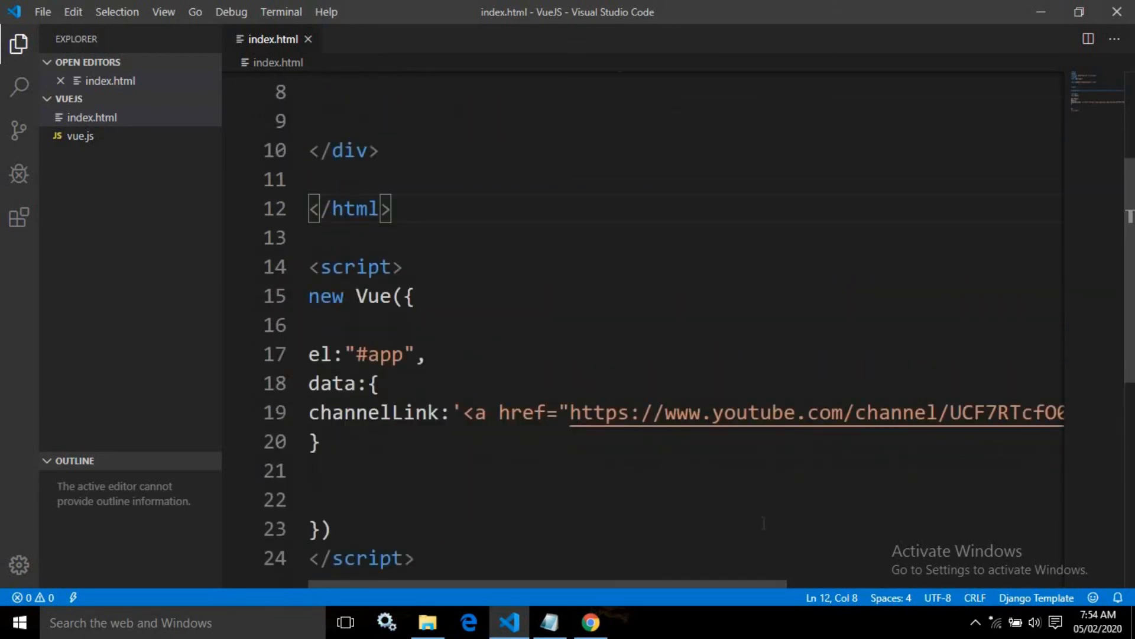
scroll(up, 3)
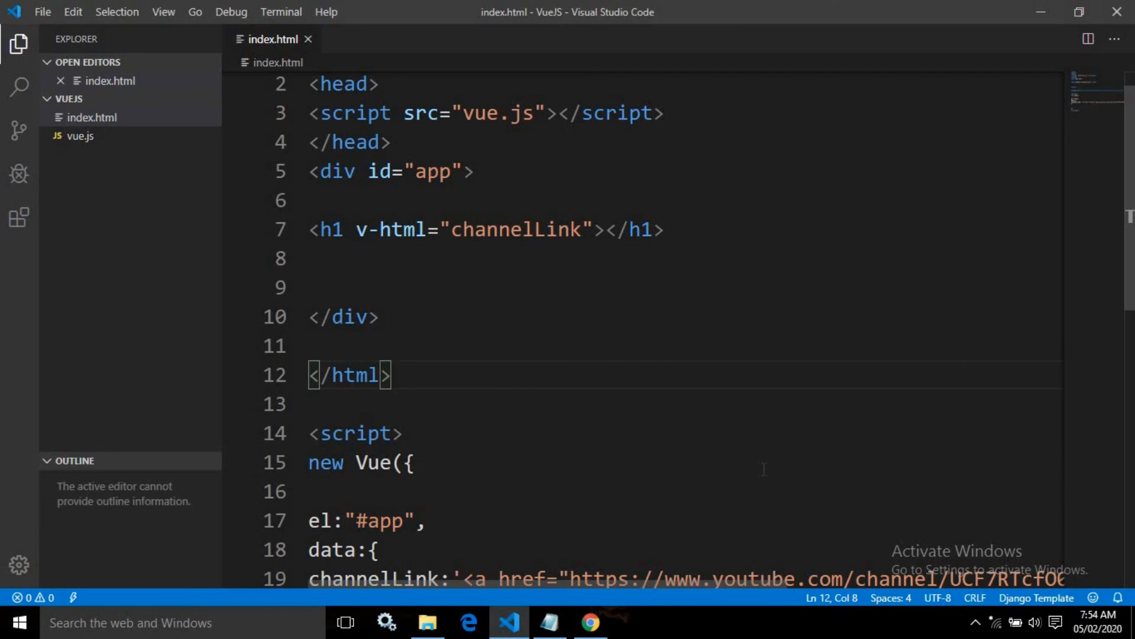